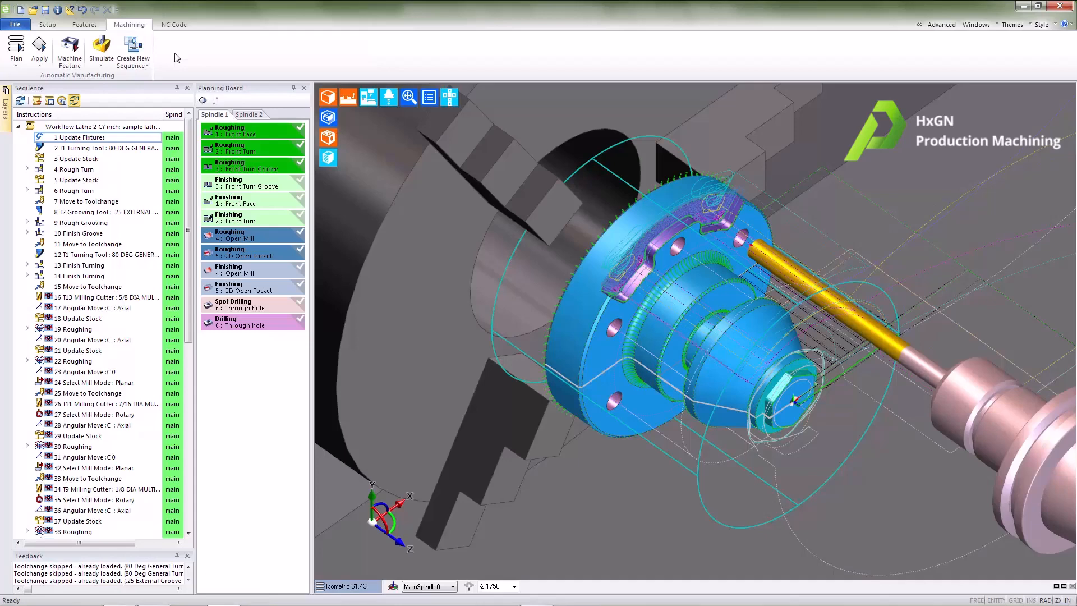
Switch to the NC Code stage of the lathe job to reach the toolkit review
left_click(173, 23)
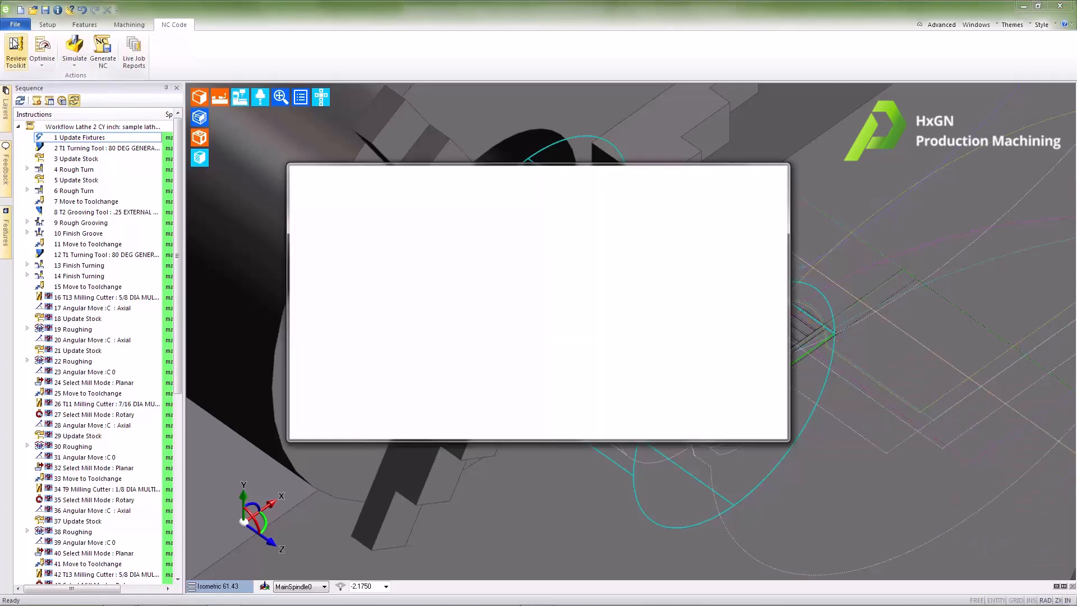
Set the 5/8 Multi Flute End Mill to turret position 10 and close the toolkit review
left_click(15, 58)
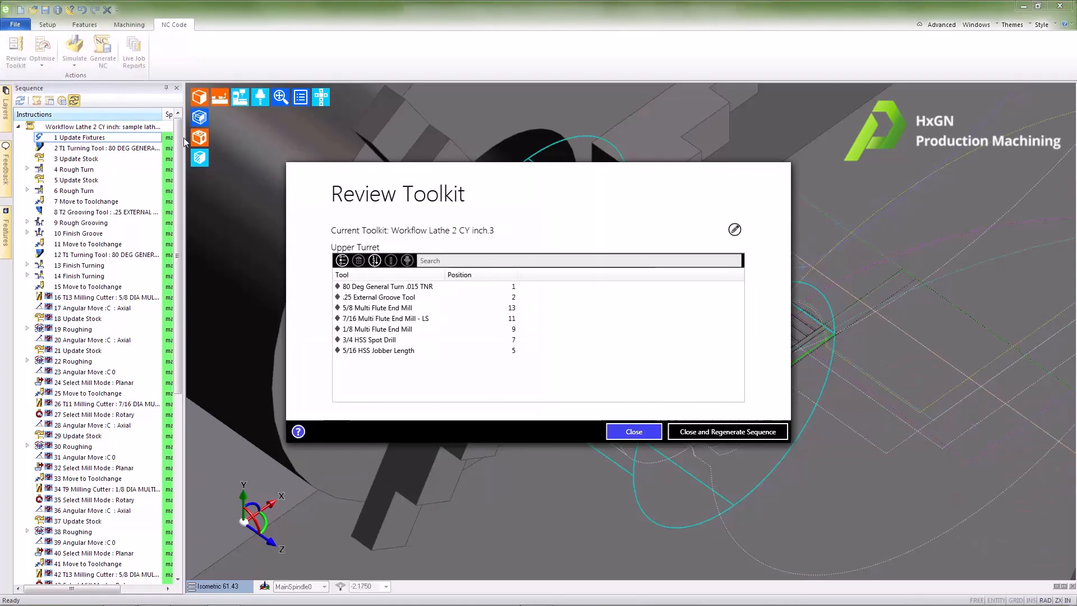
left_click(385, 307)
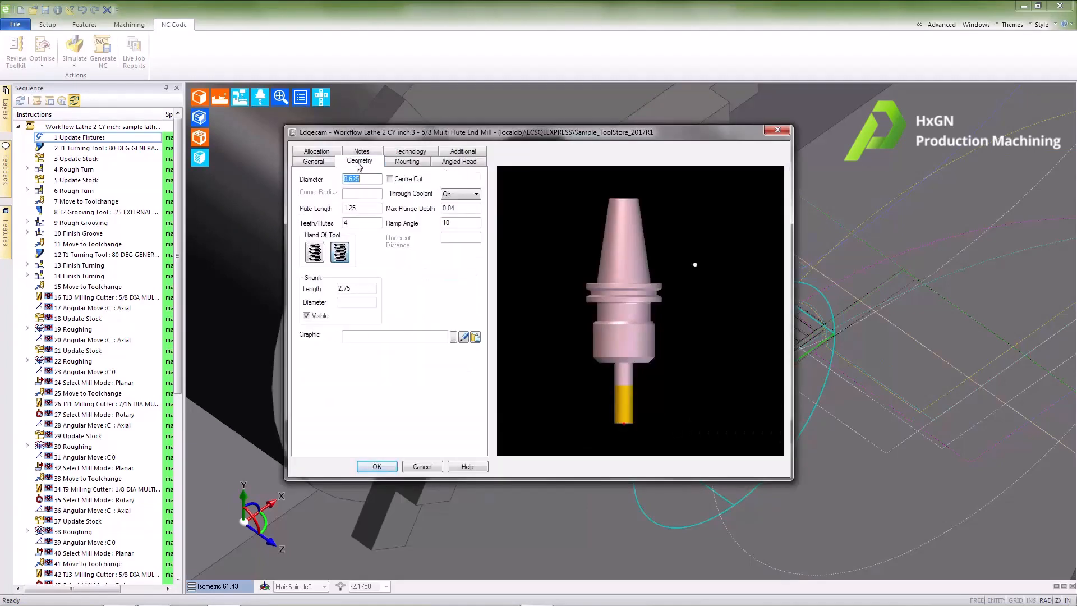
left_click(407, 161)
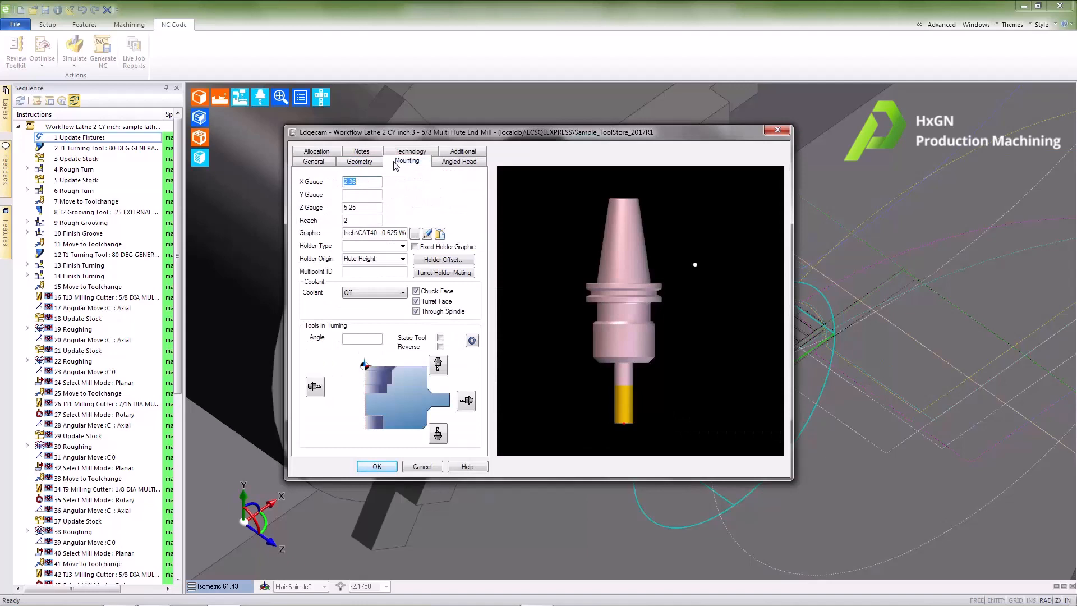
left_click(408, 151)
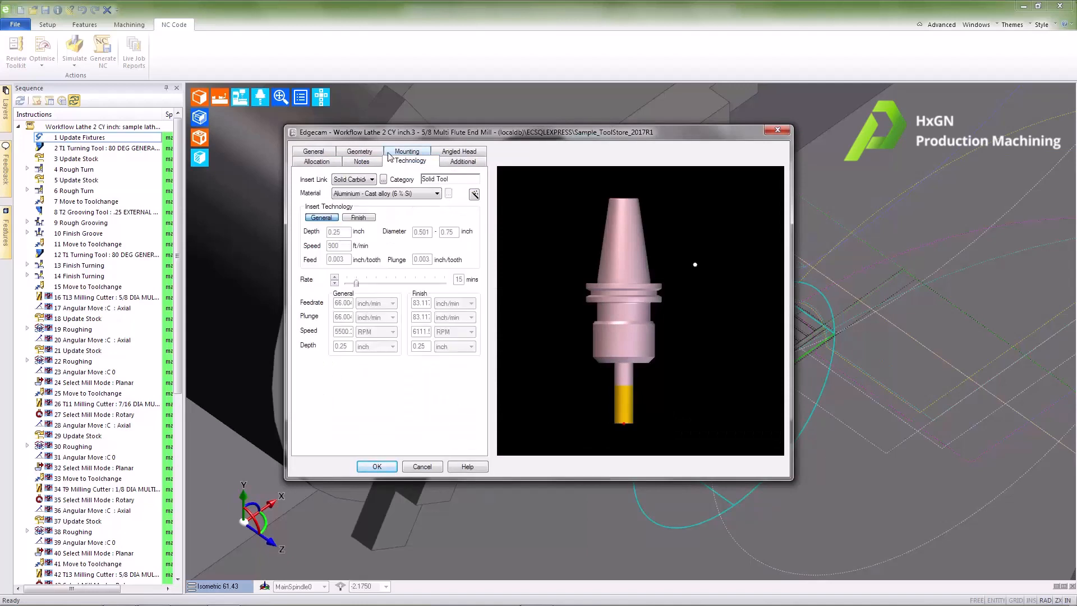
left_click(313, 151)
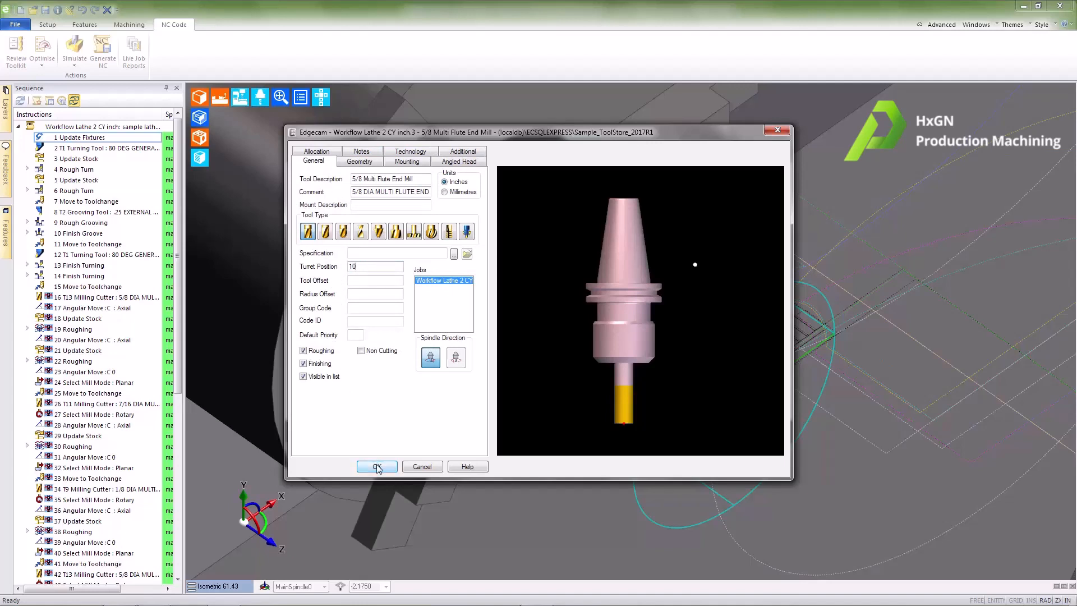
left_click(377, 467)
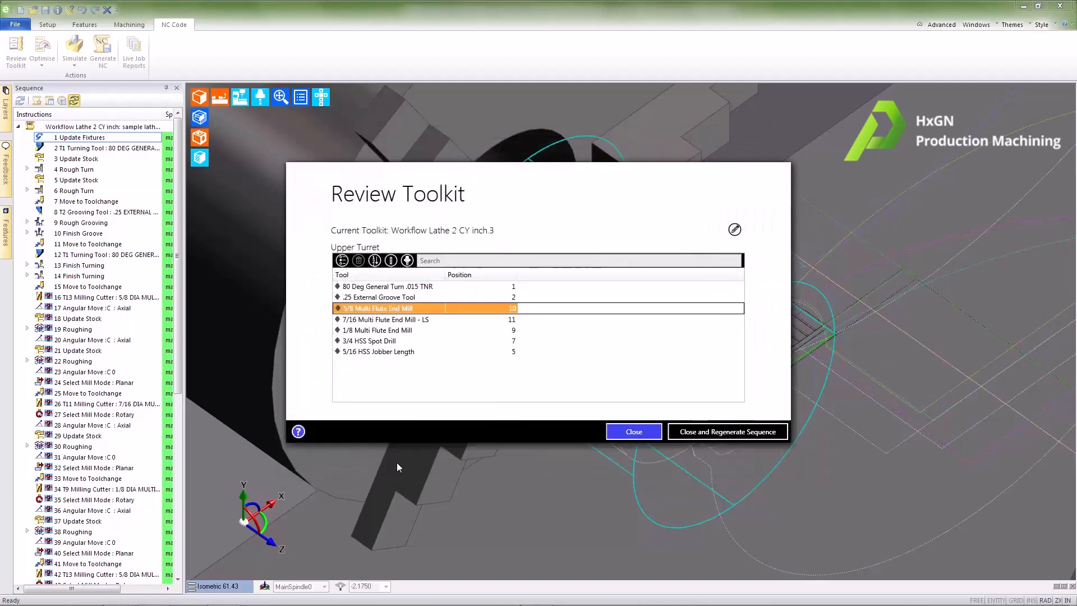
mouse_move(728, 431)
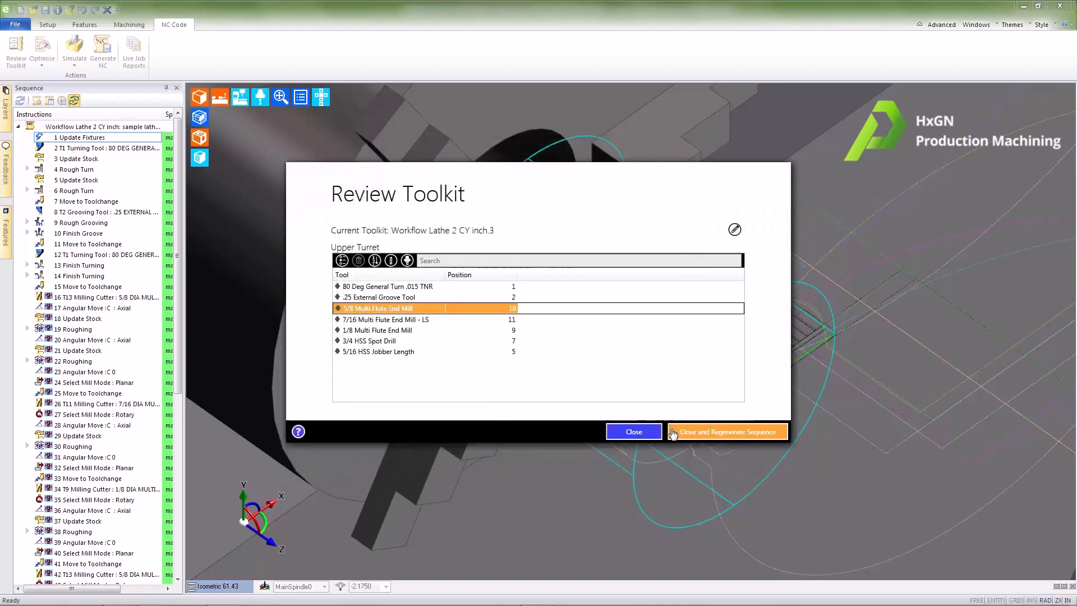
mouse_move(727, 431)
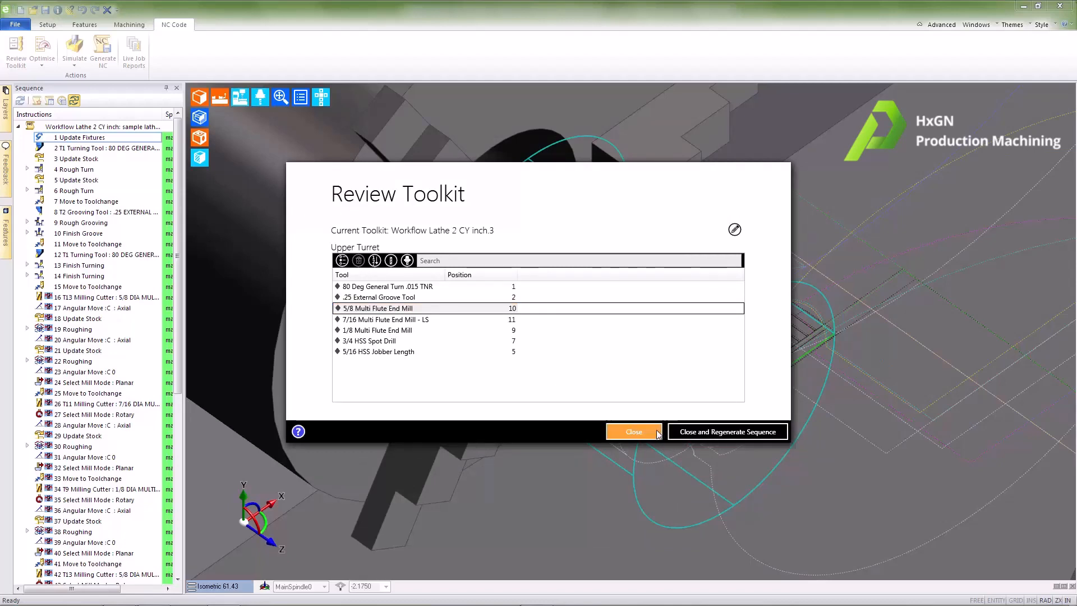
left_click(633, 431)
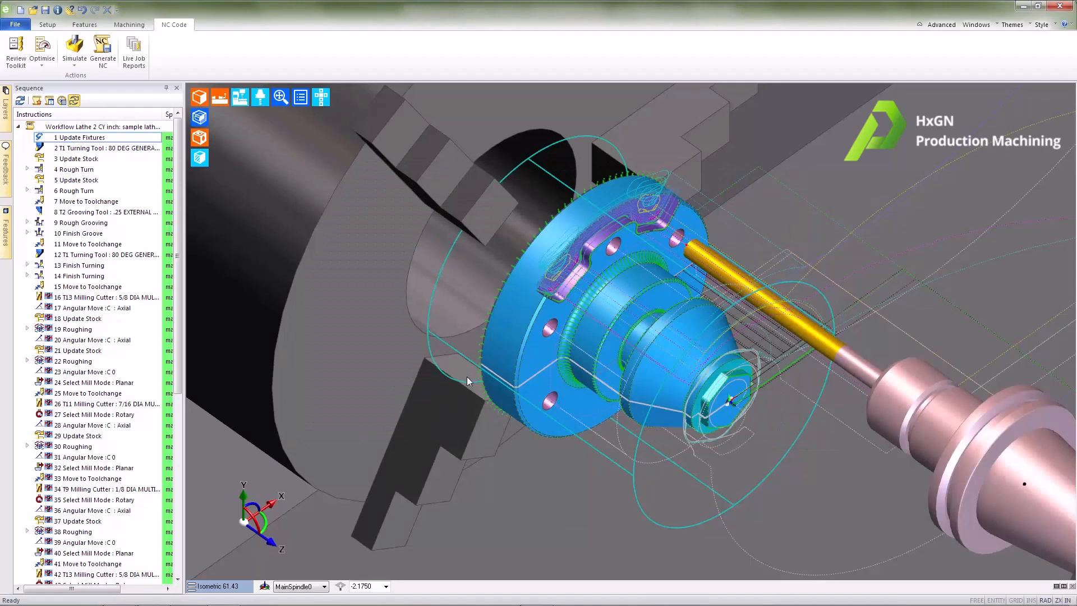
Browse the toolstore turning tools from the T1 instruction and close without changing the tool
left_click(104, 148)
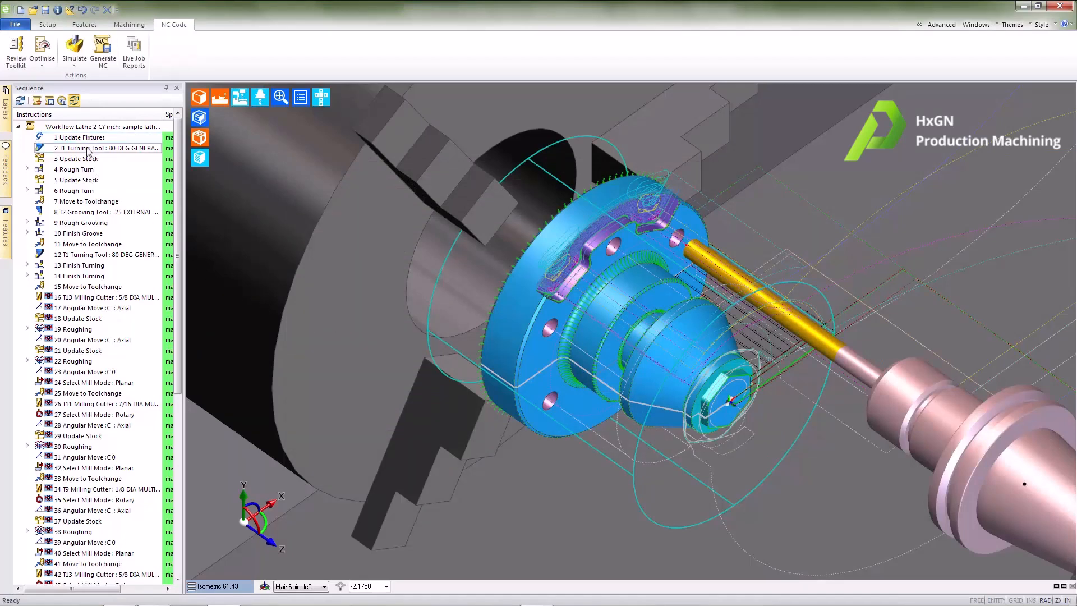
double_click(90, 148)
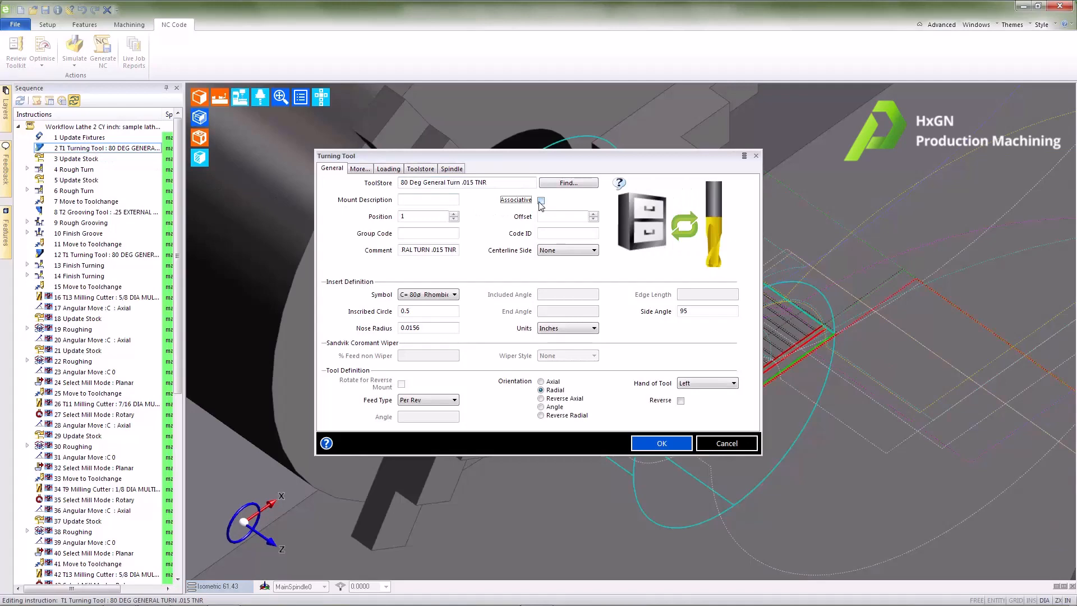
left_click(567, 182)
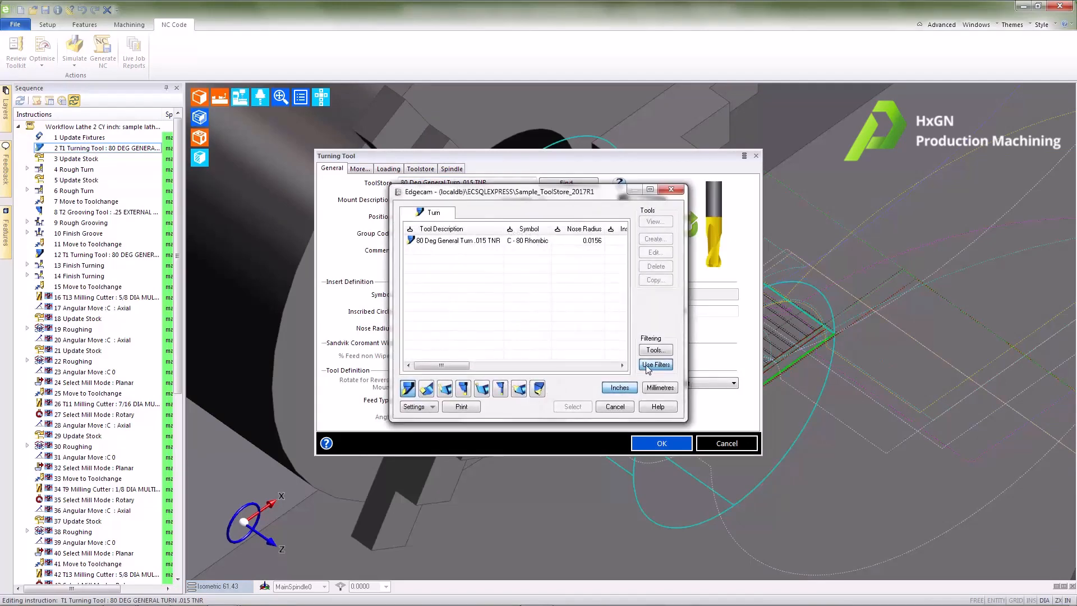
left_click(654, 364)
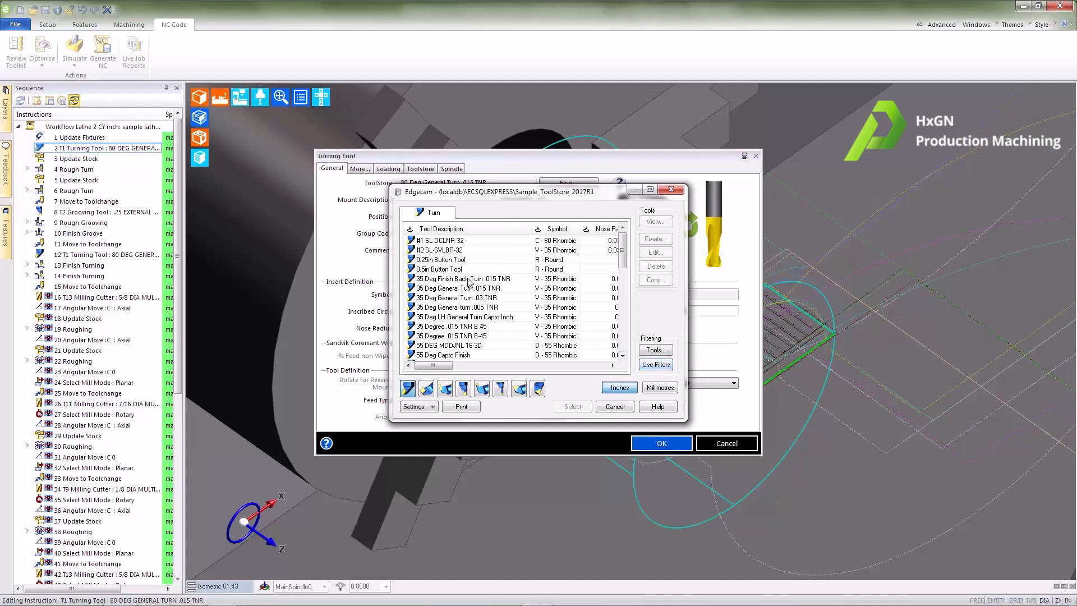
left_click(440, 268)
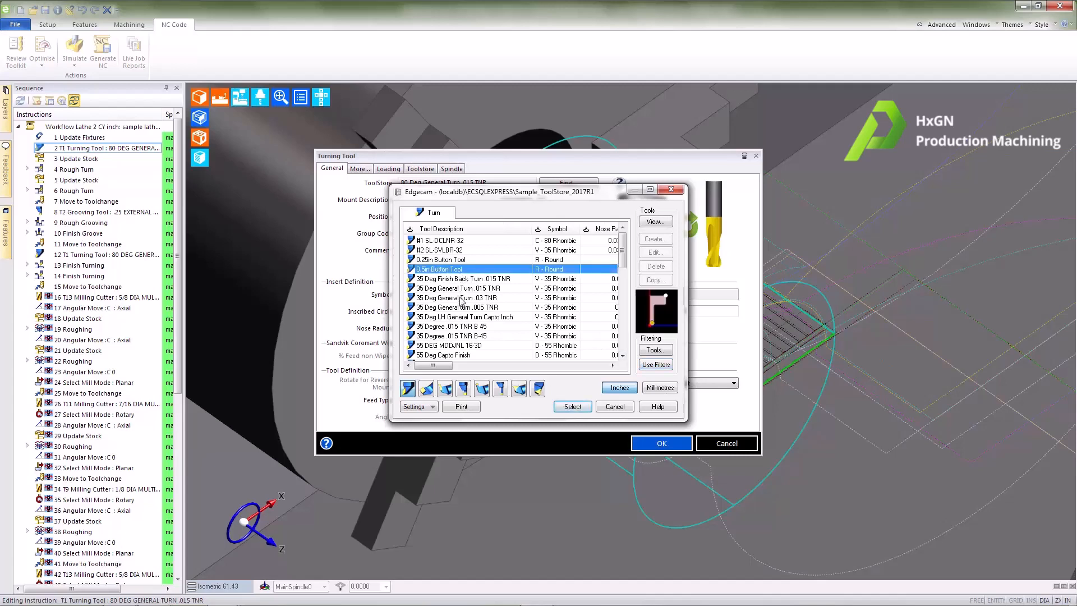
left_click(457, 297)
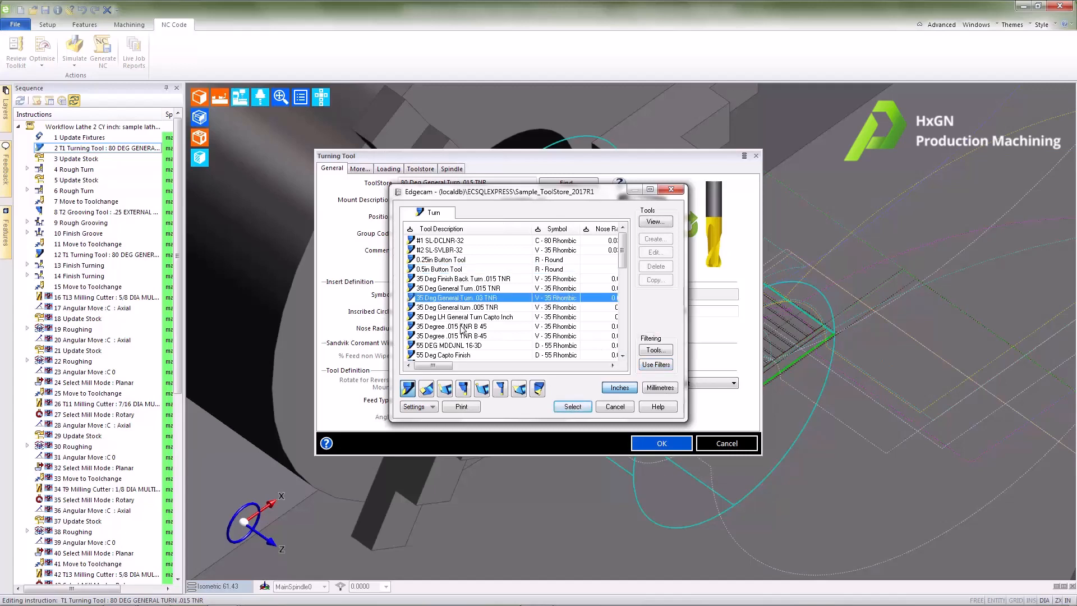
left_click(460, 327)
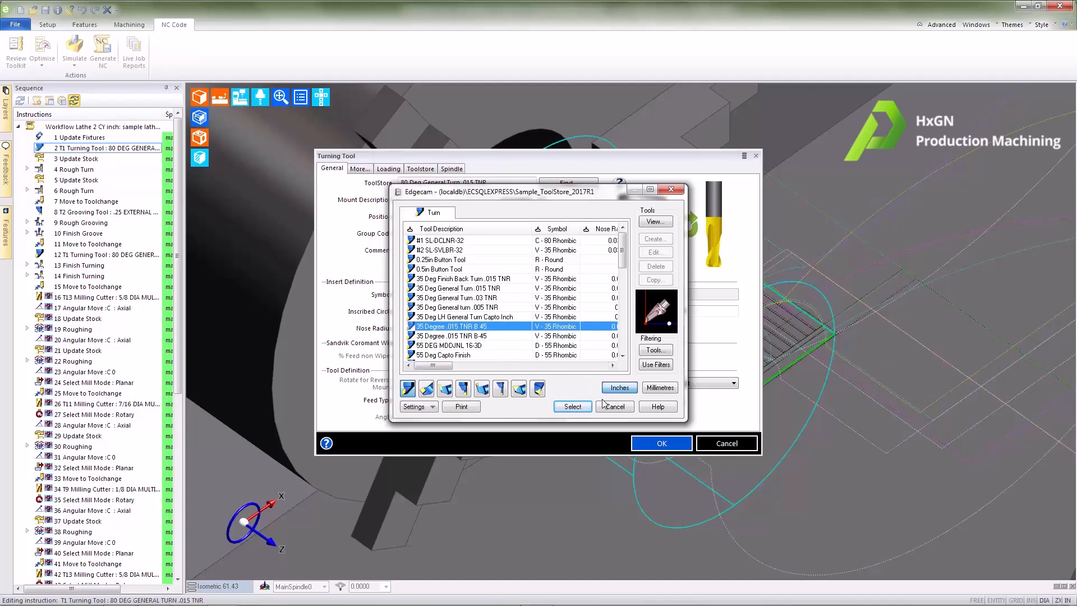
left_click(571, 406)
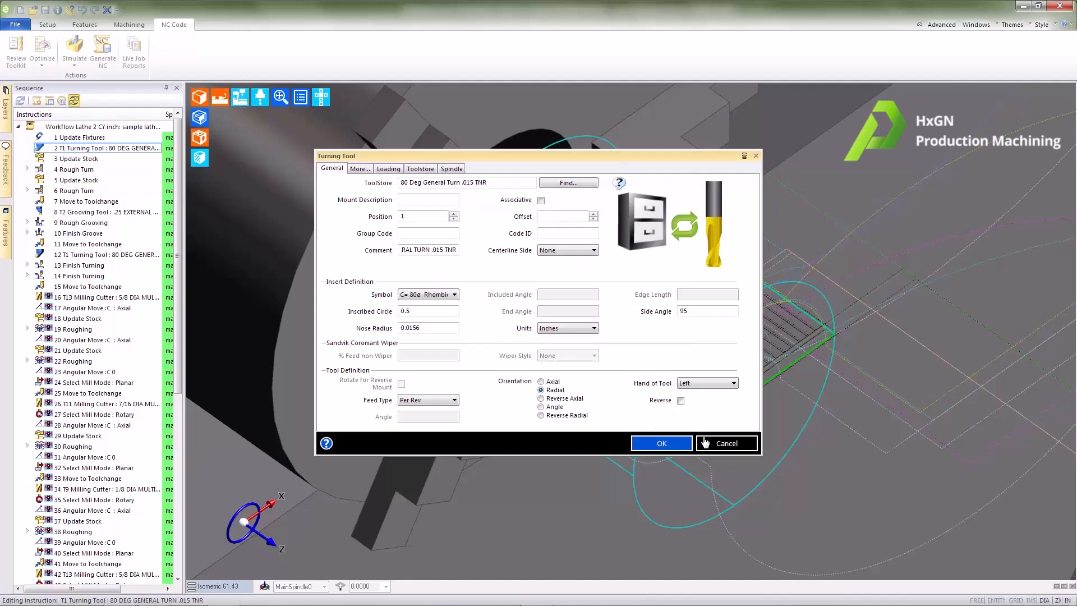
left_click(660, 444)
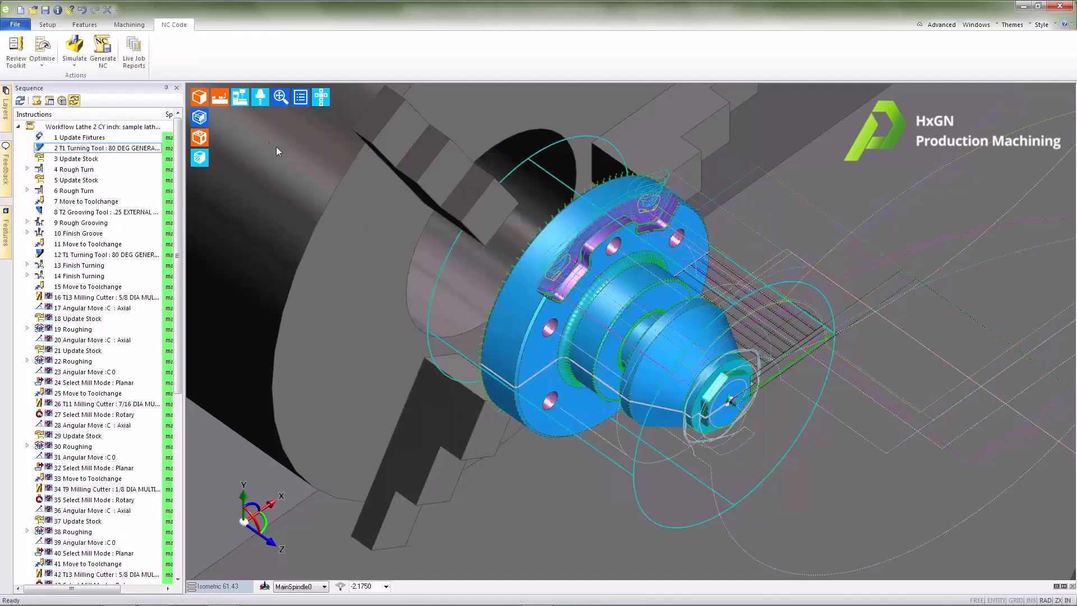
mouse_move(133, 52)
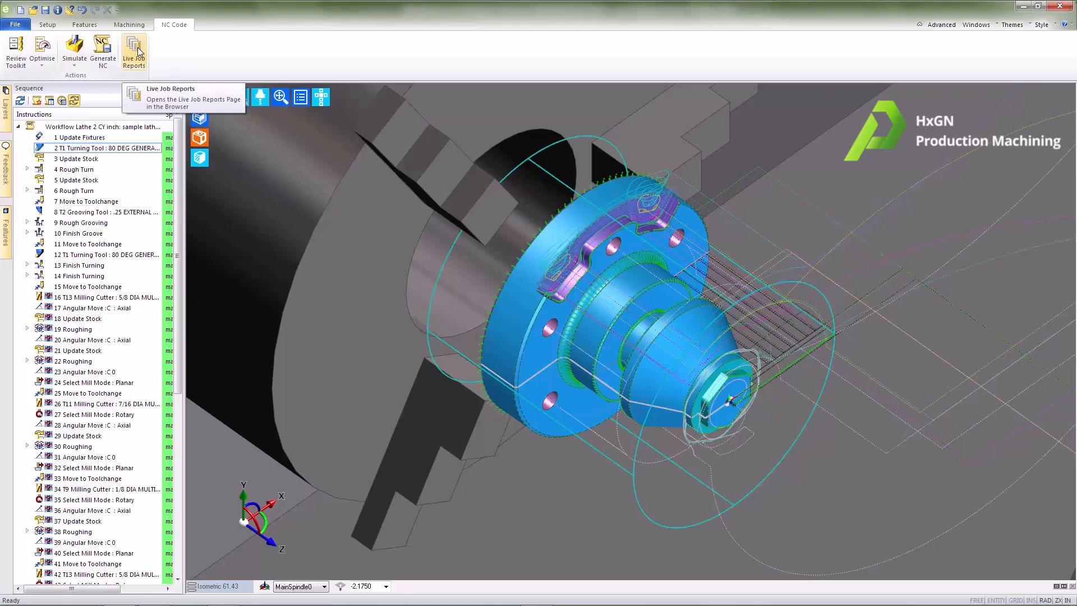
Launch the Live Job Reports page in the browser
left_click(133, 50)
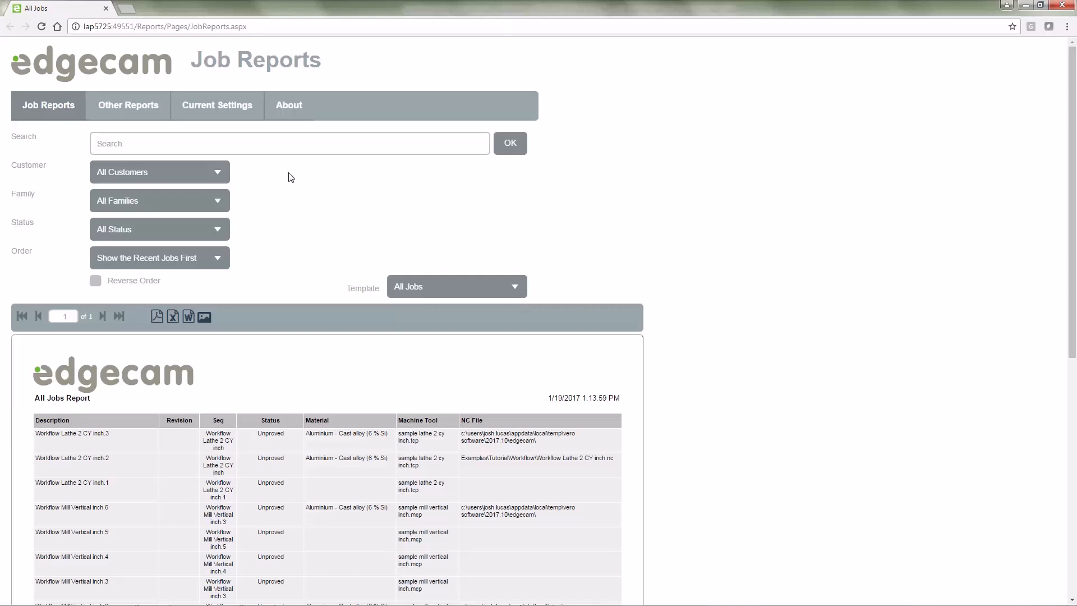
mouse_move(188, 170)
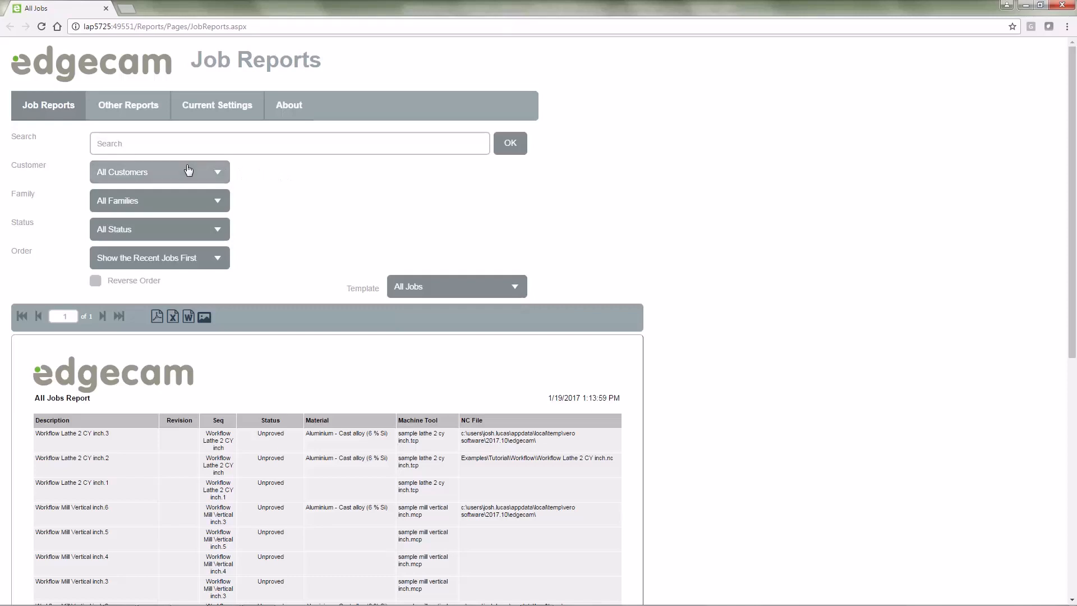
mouse_move(188, 204)
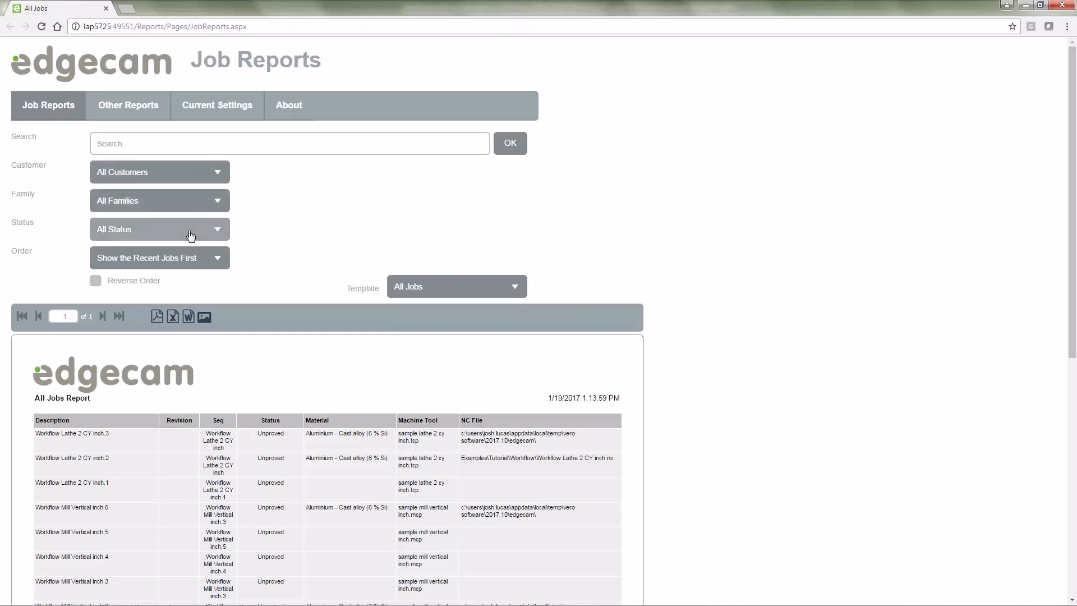
Search the All Jobs Report for 'lath' and open Workflow Lathe 2 CY inch.3
left_click(288, 143)
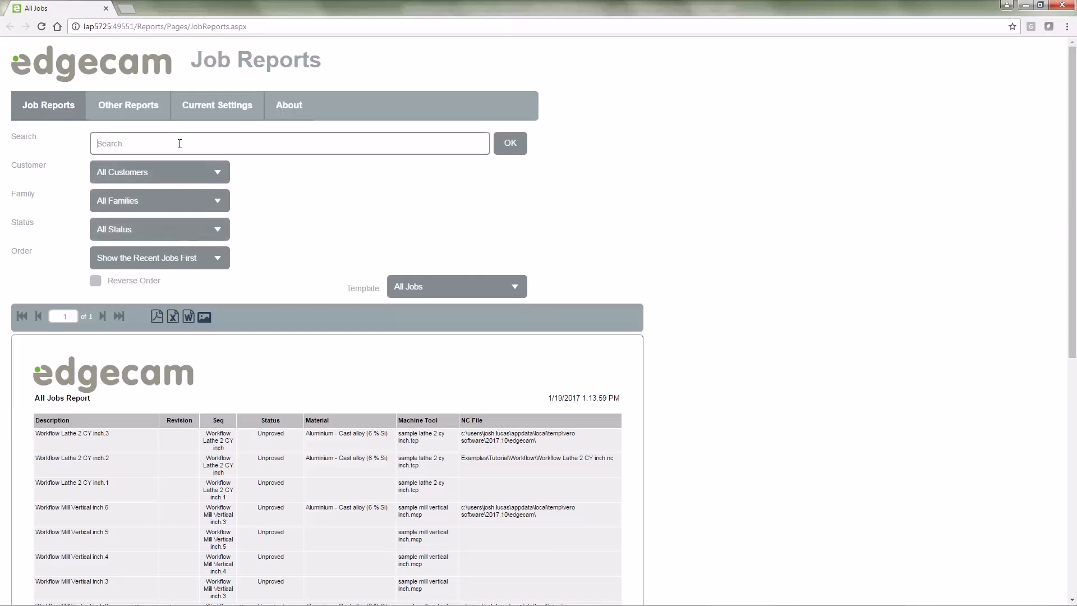
type("lathe")
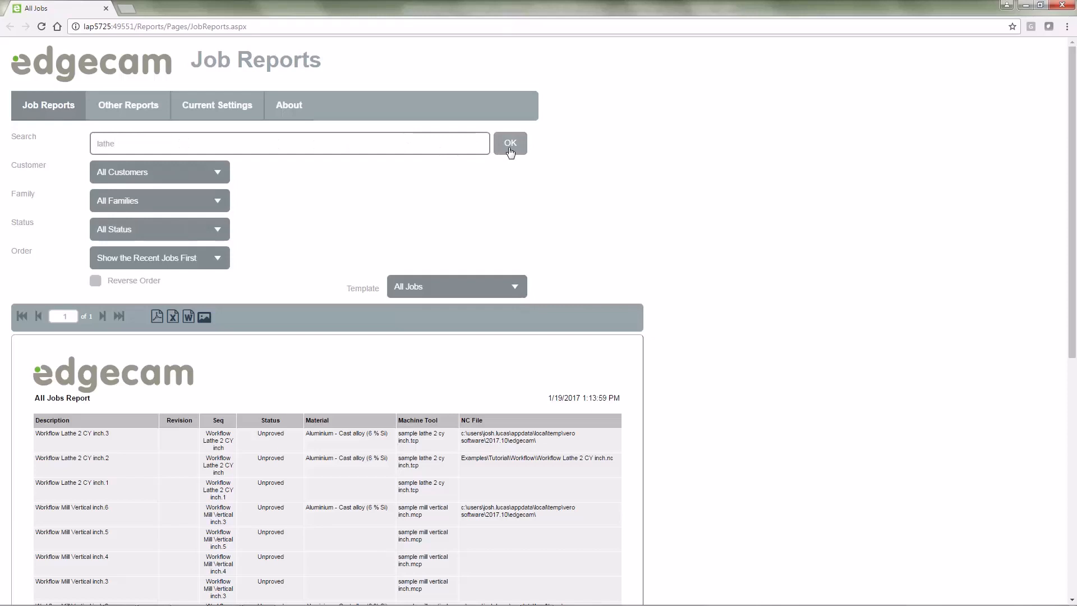
left_click(511, 142)
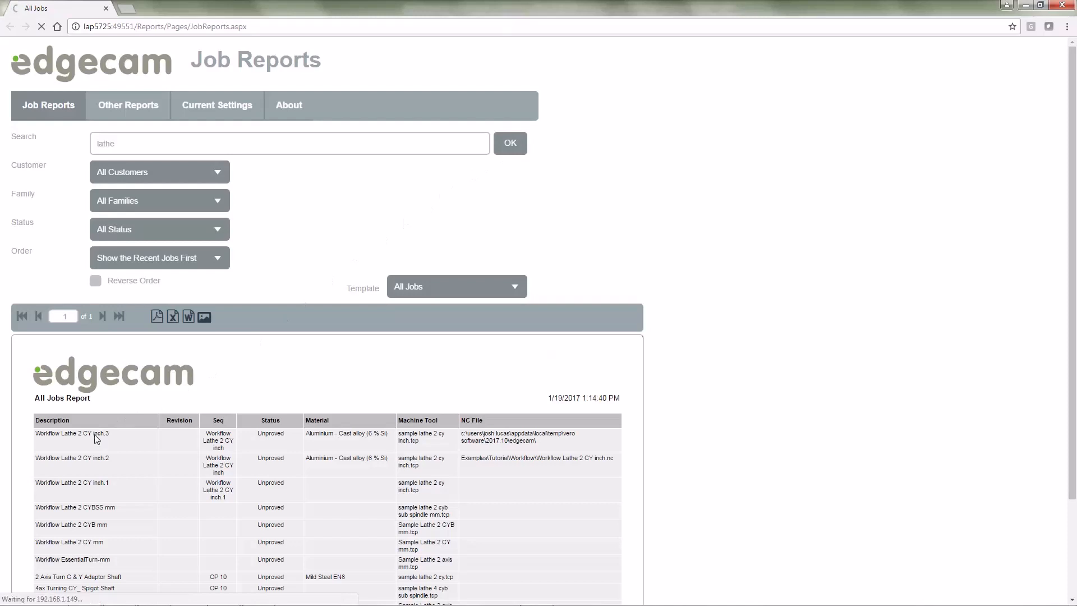
left_click(72, 433)
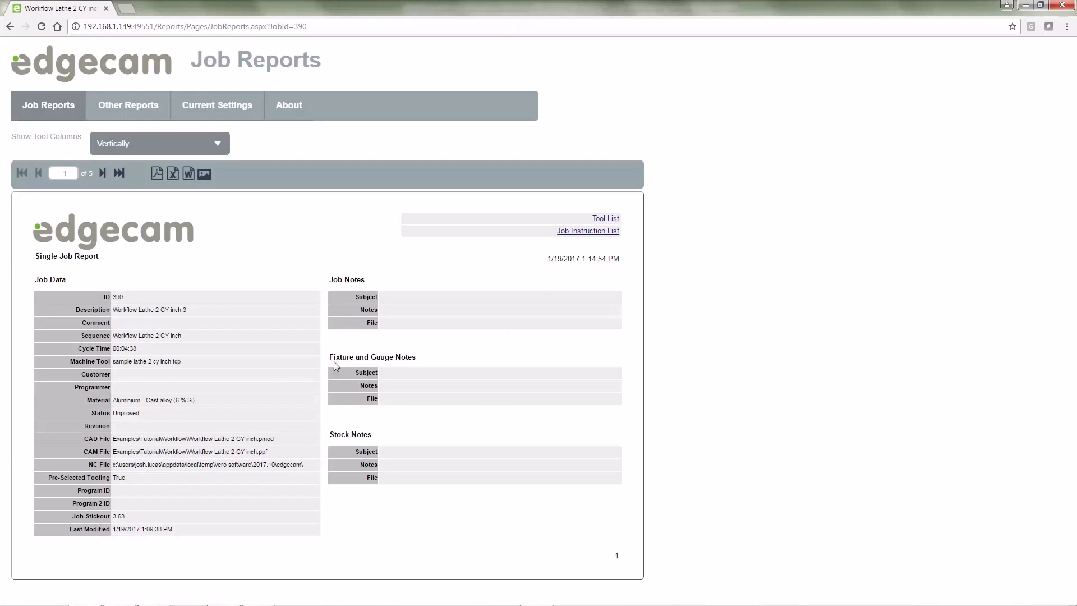
mouse_move(549, 216)
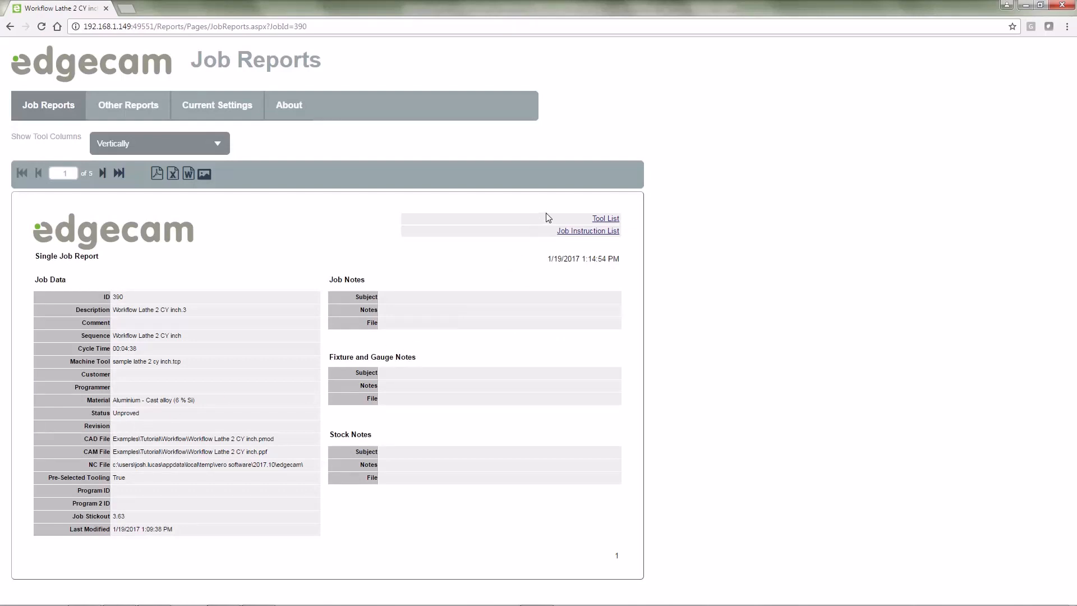
mouse_move(552, 218)
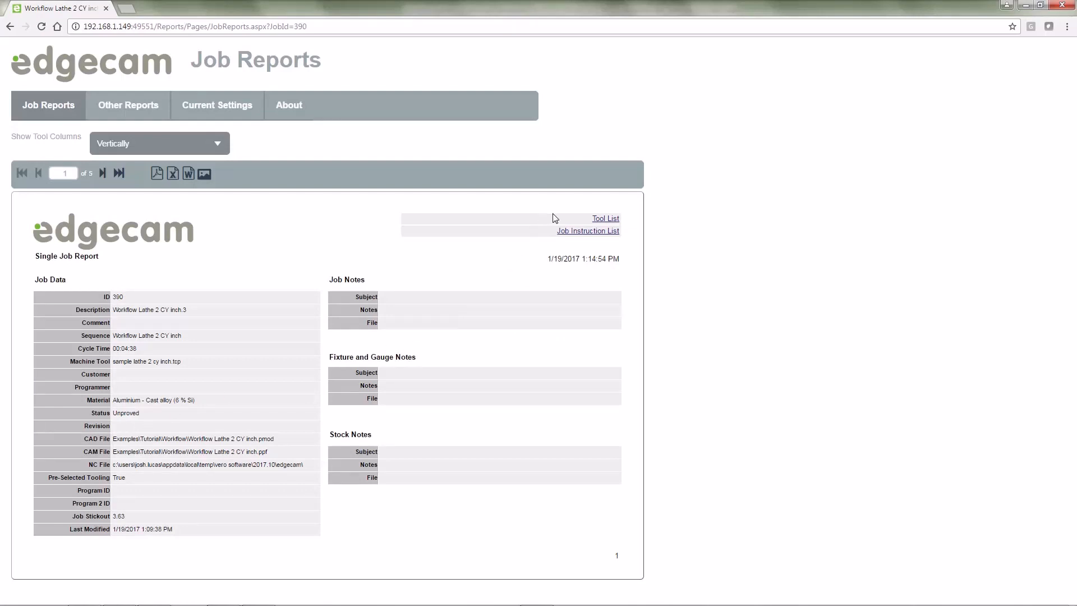
View the Tool List and Job Instruction List of the Workflow Lathe 2 CY inch.3 report
left_click(605, 218)
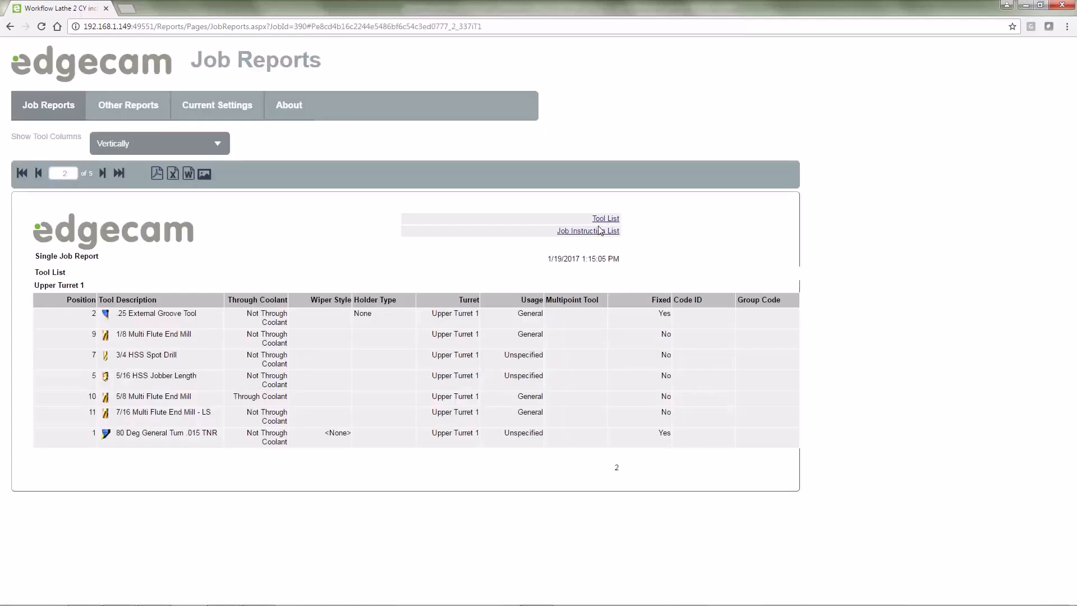
left_click(587, 230)
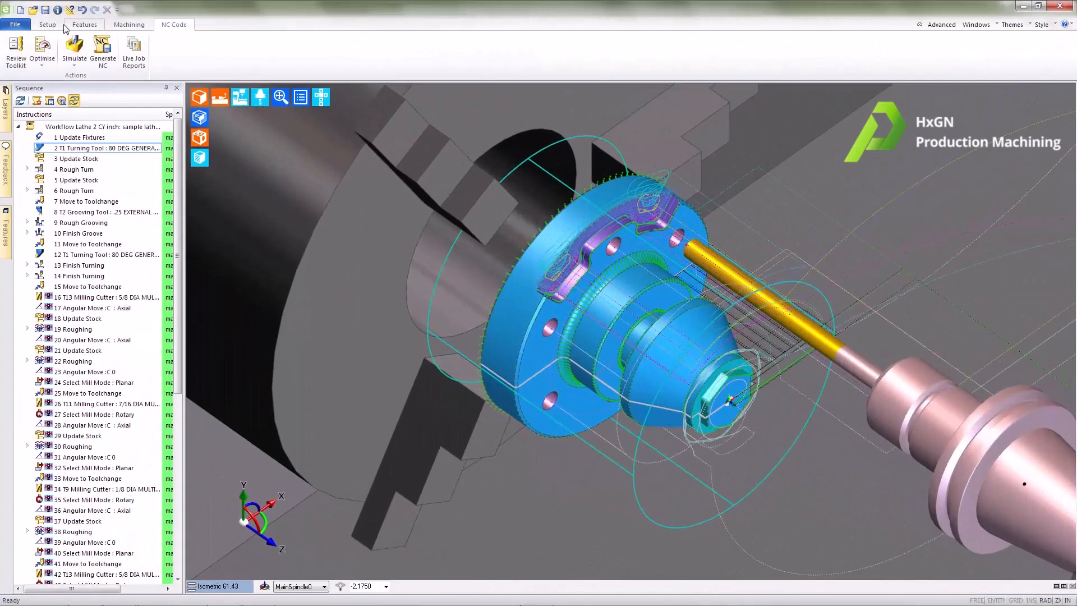
Save a job image named test from the File menu
left_click(15, 24)
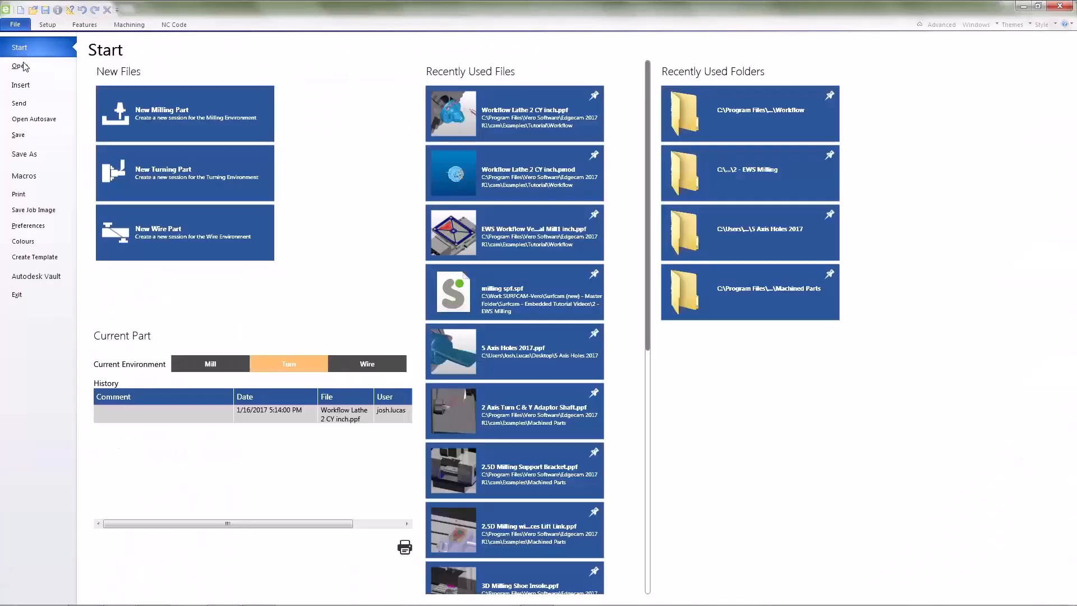
left_click(33, 210)
type("test")
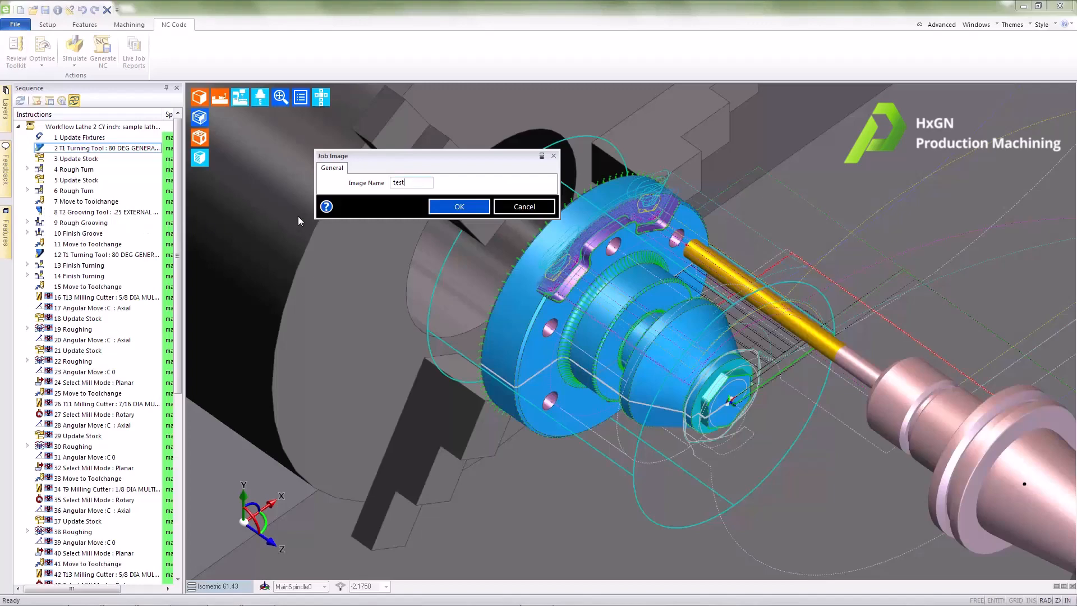
left_click(459, 206)
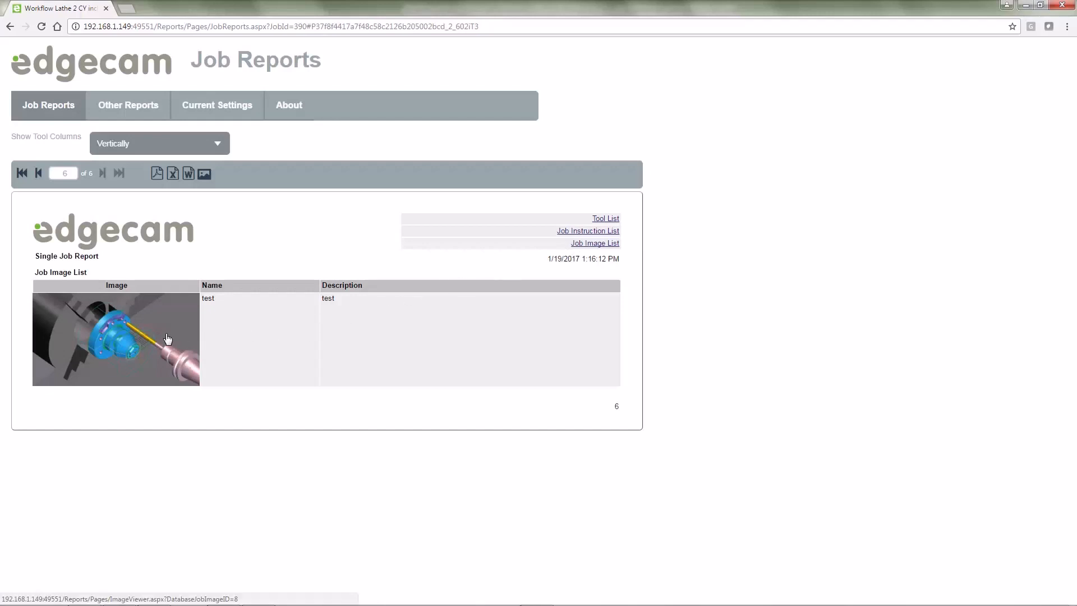
View the saved test image at full size in the Job Image List
left_click(116, 339)
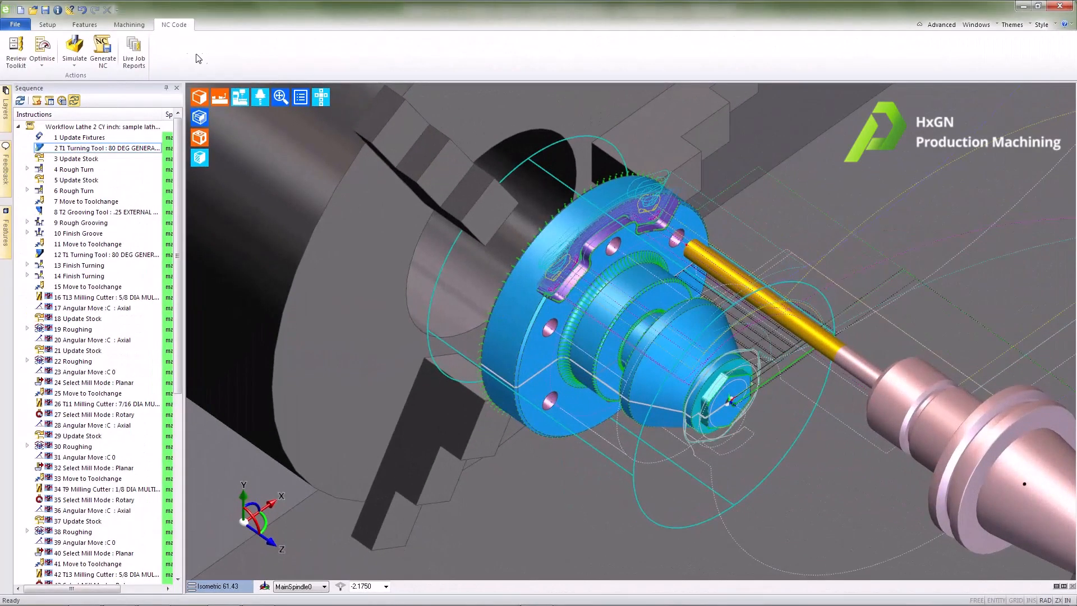
mouse_move(102, 50)
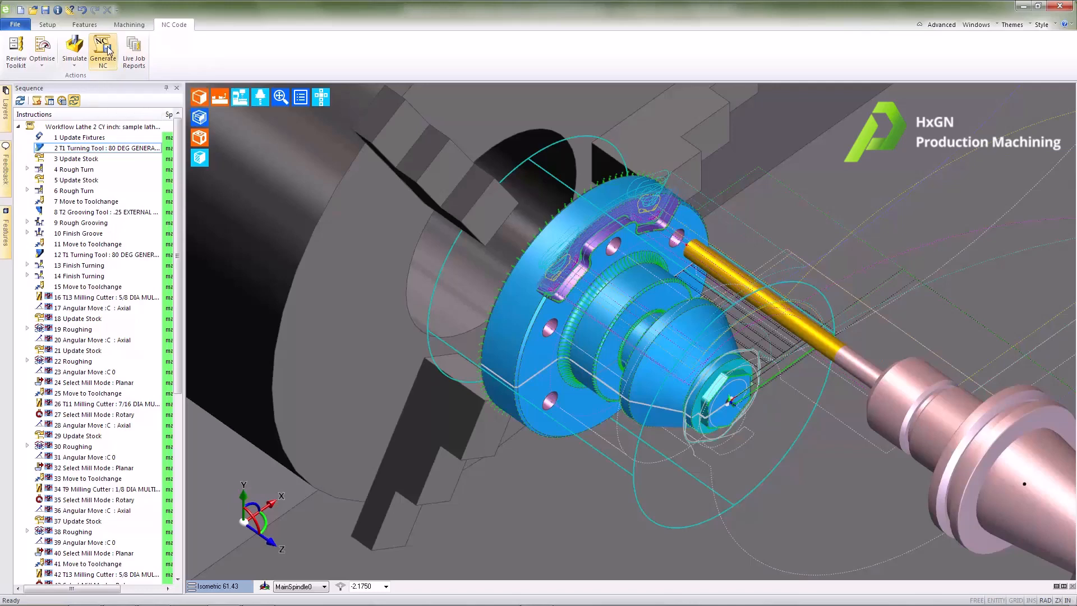
Generate the NC code with Open Editor checked so it opens in the NC editor
left_click(102, 49)
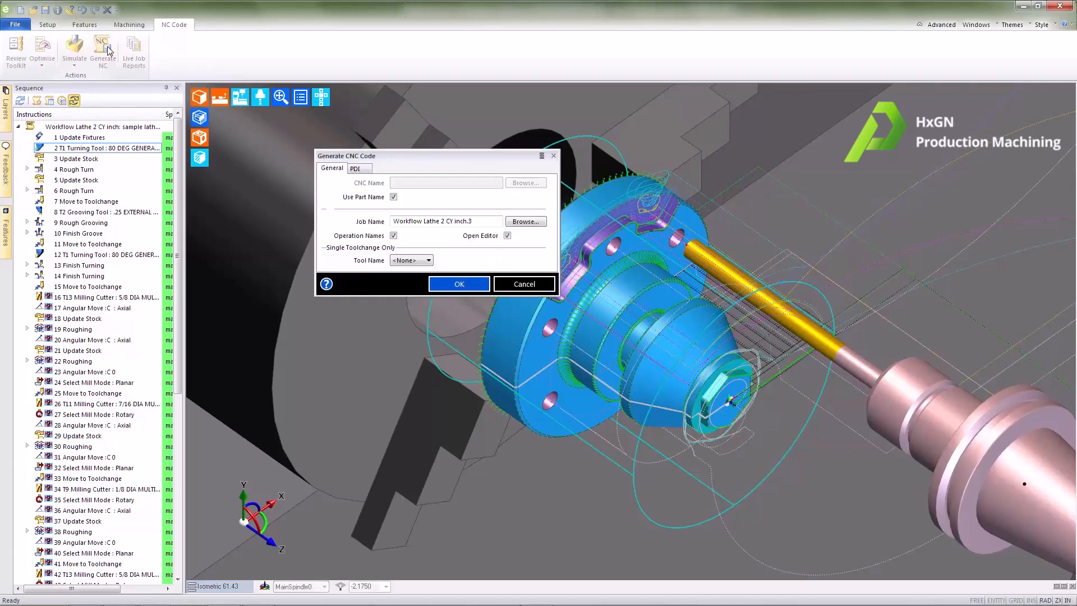
mouse_move(369, 190)
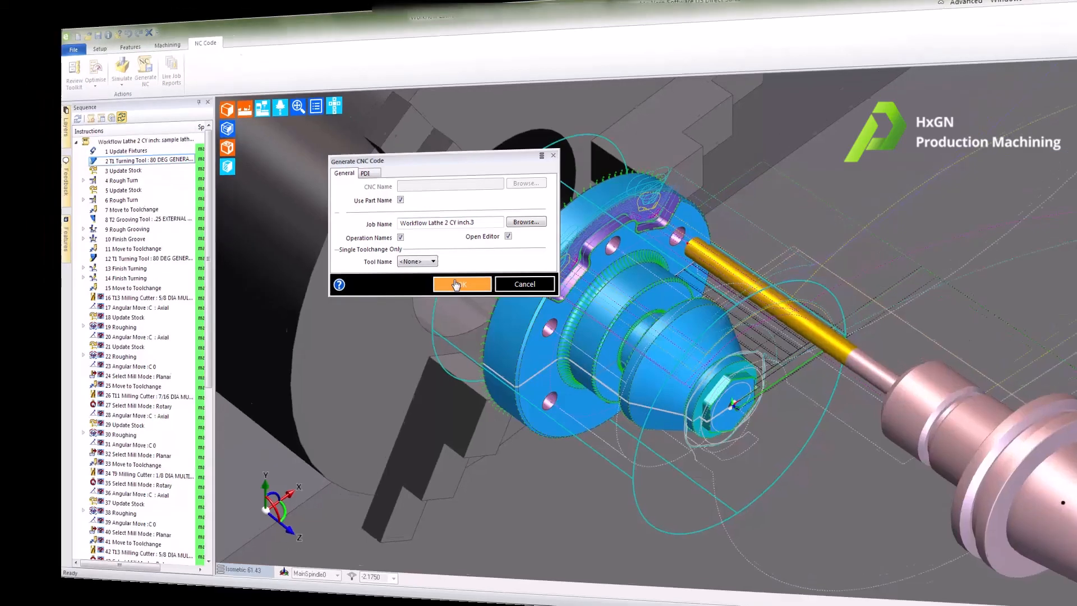
left_click(463, 284)
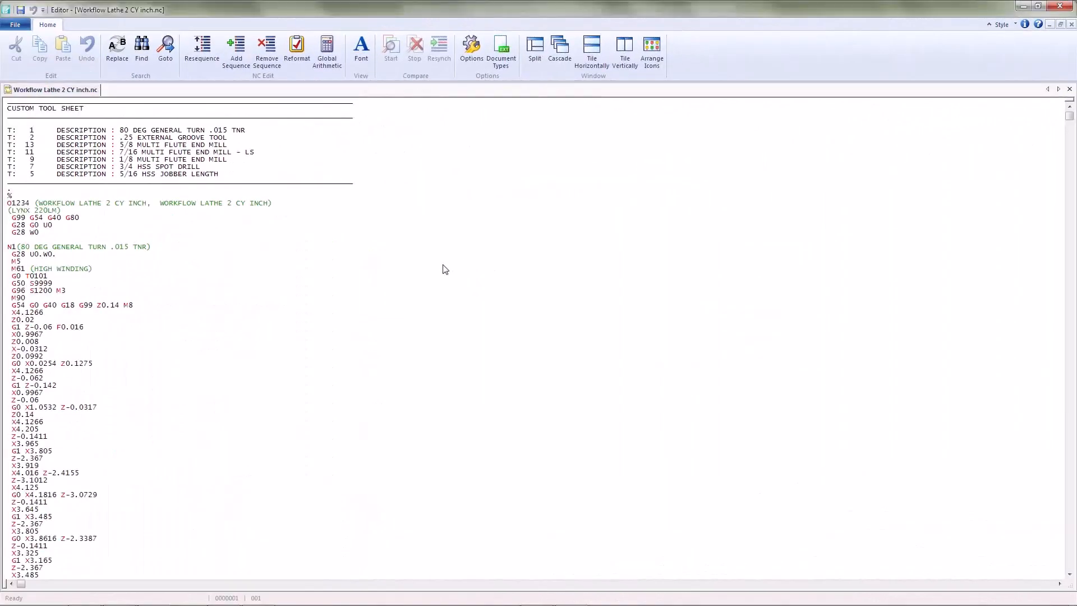